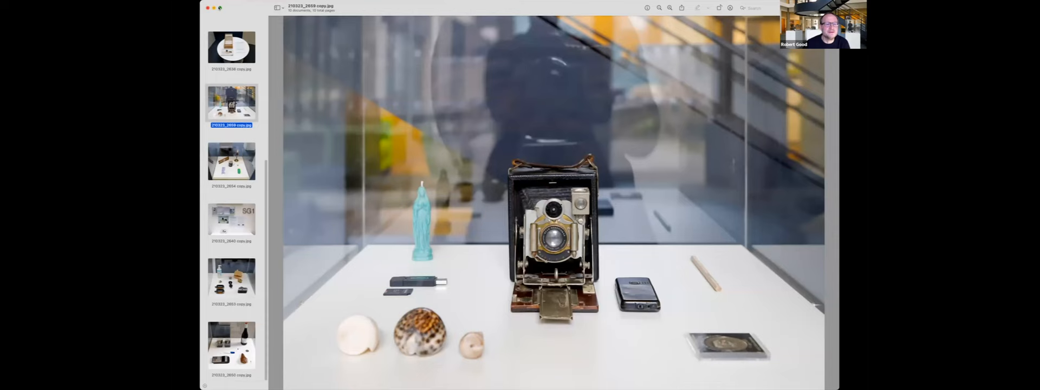
Display photo 210323_2638 of the round table with the index-card box and leaflets.
left_click(231, 47)
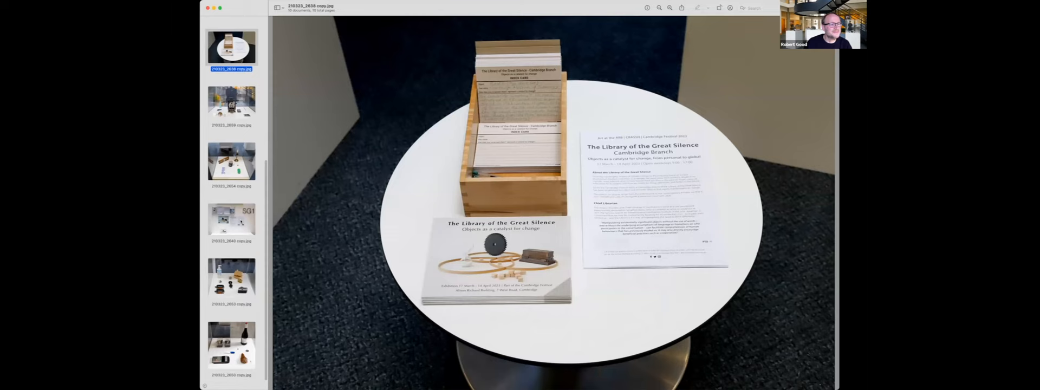
Display photo 210323_2654 of the case with the abacus, mug, candlestick and sardine tin.
left_click(231, 161)
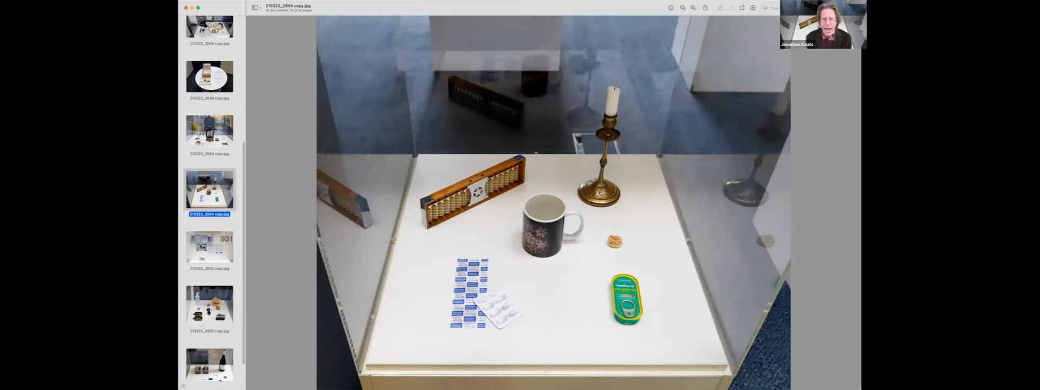
left_click(210, 364)
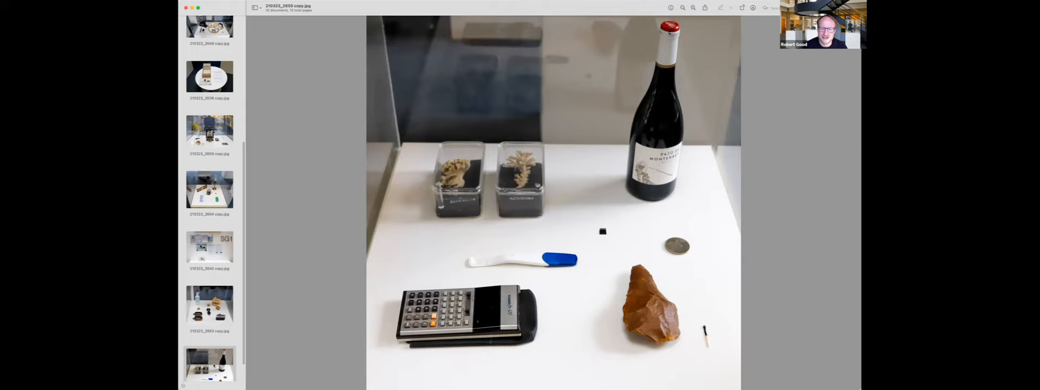
Display the second-to-last photo: sanitiser bottle, bicycle pedals, compass, screws and camera.
left_click(209, 305)
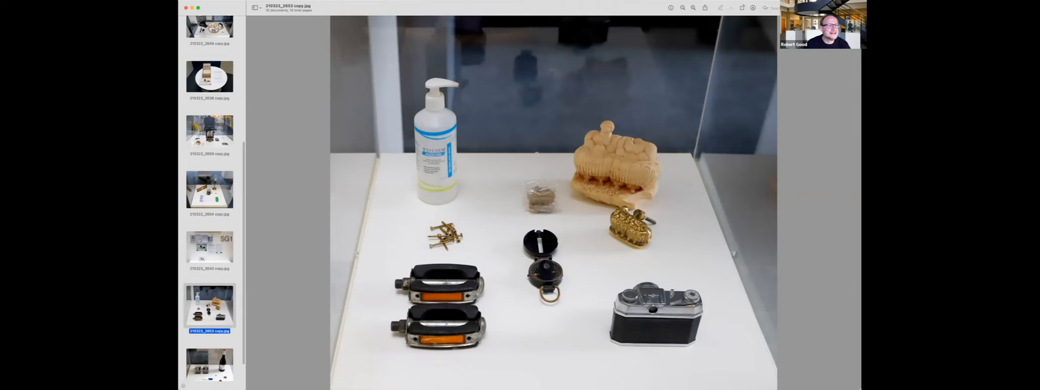
left_click(209, 132)
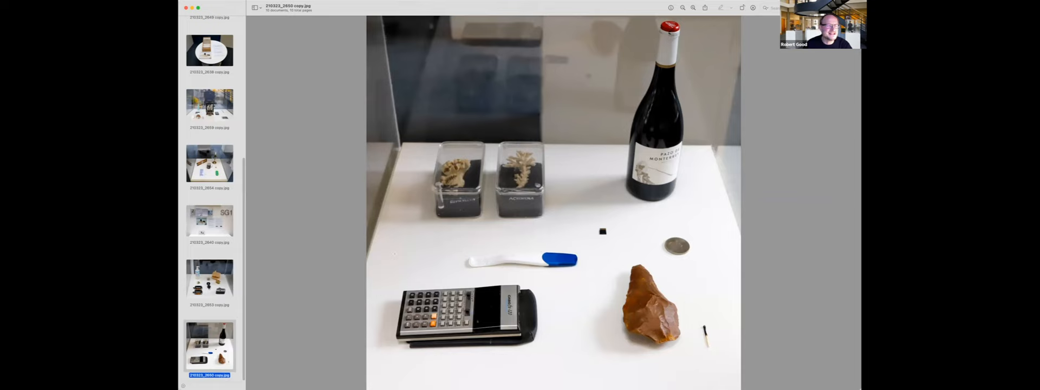
View the sanitizer-and-pedals plinth photo, then the folding bellows camera plinth photo.
scroll("up", 3)
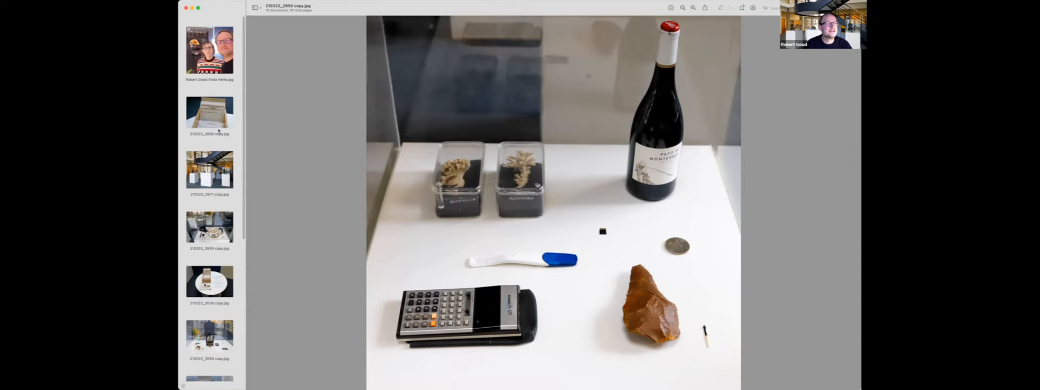
left_click(209, 50)
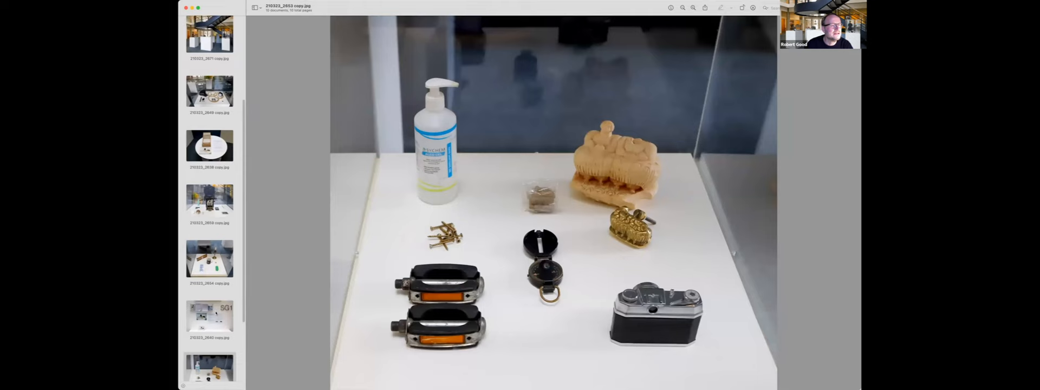
left_click(210, 209)
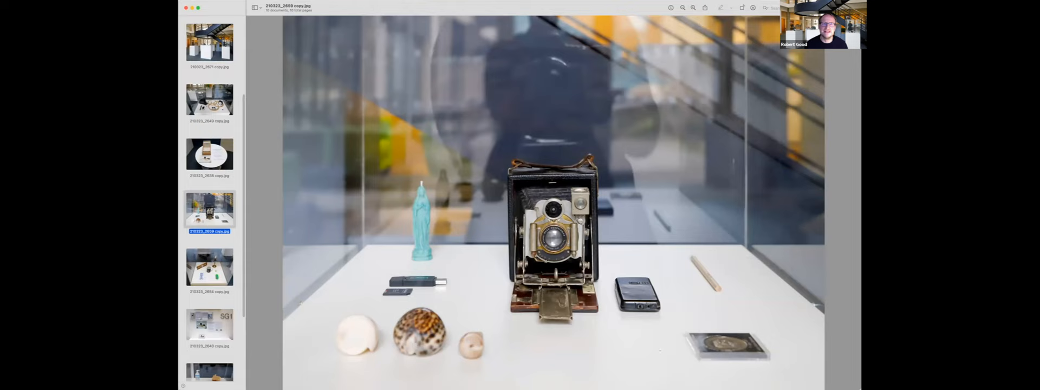